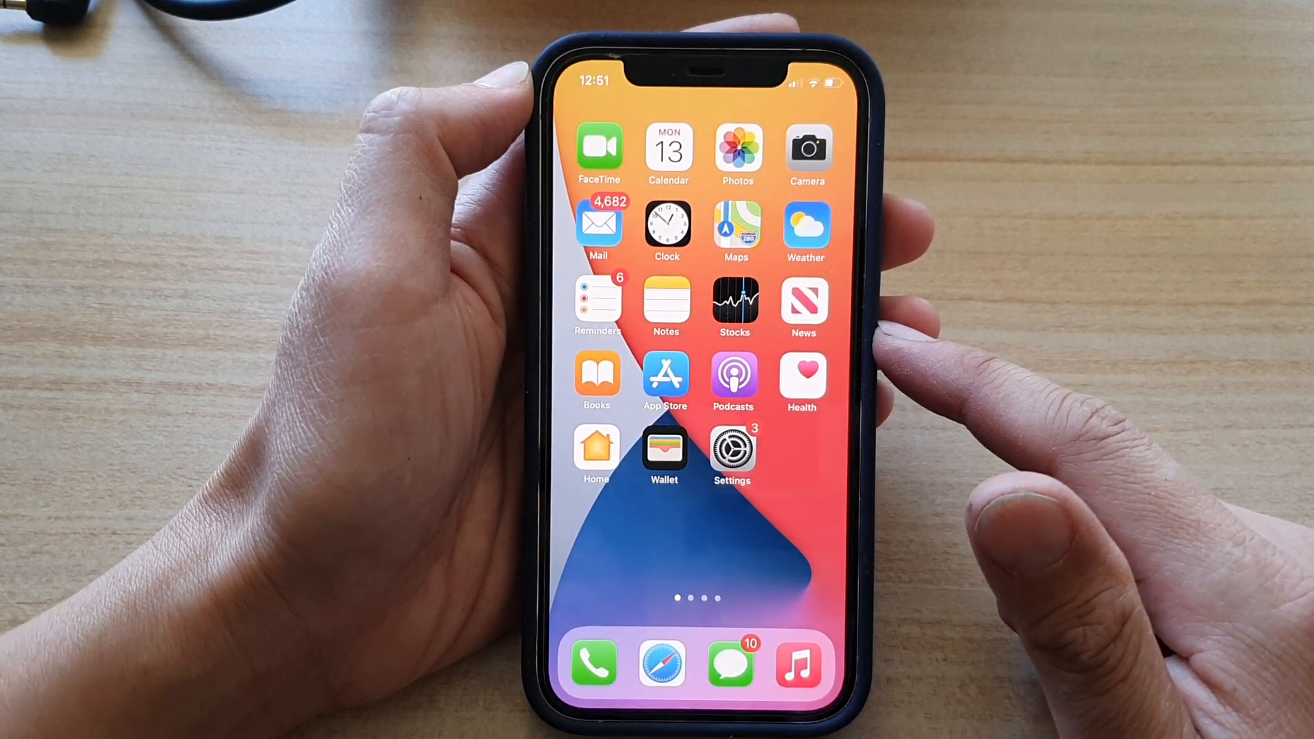
Navigate Settings > Music > Audio Quality > Downloads to reach the download quality choices.
click(730, 449)
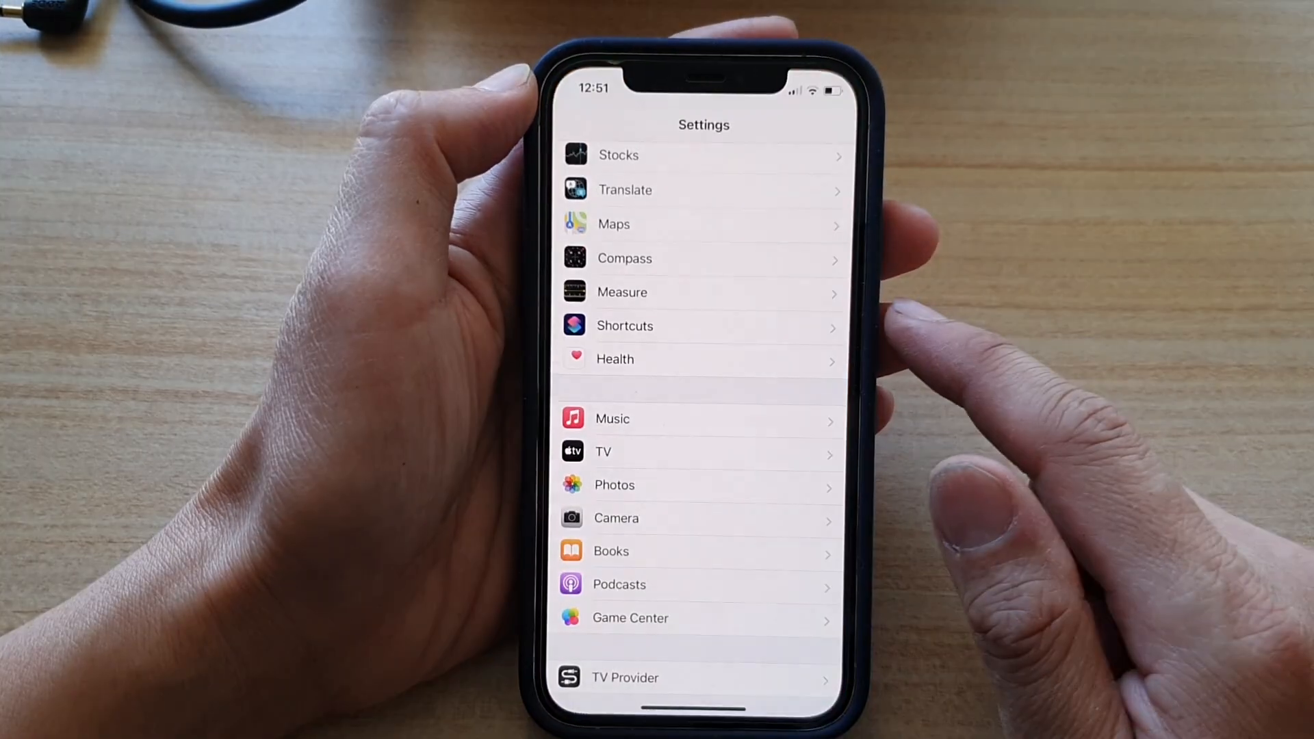
scroll(down, 3)
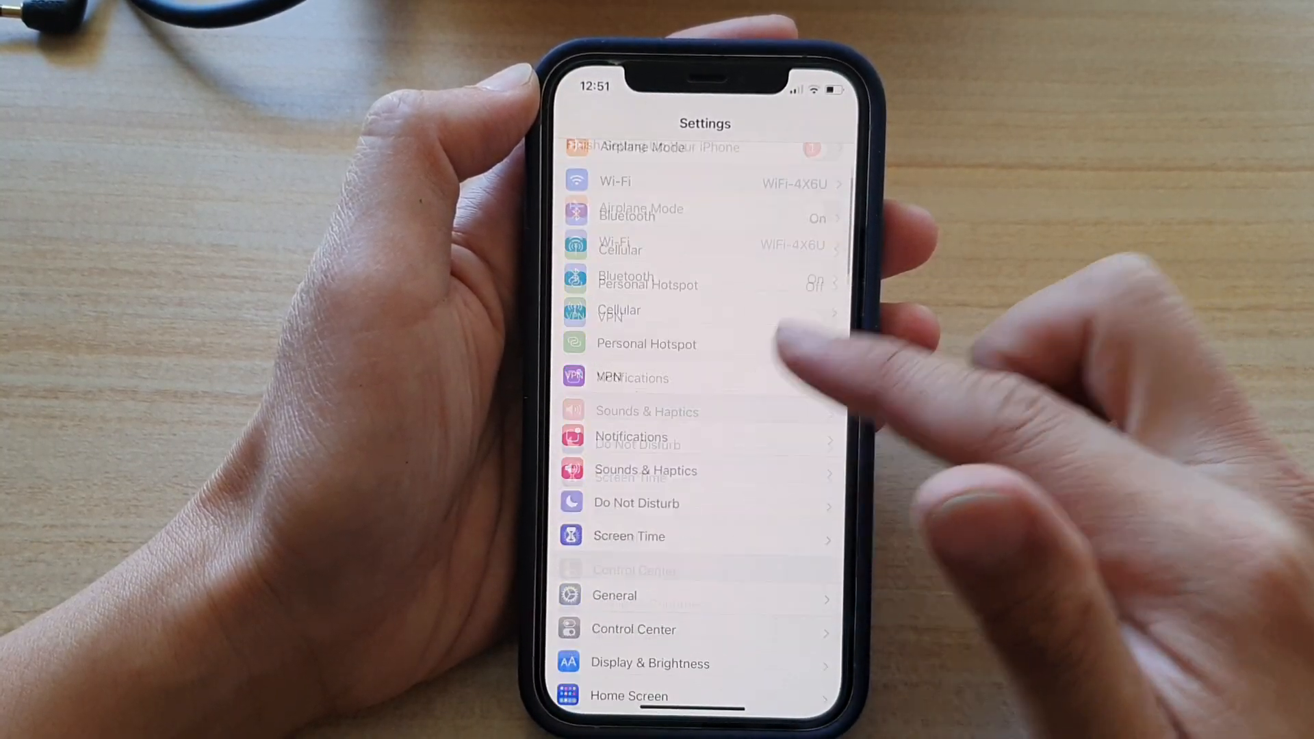
scroll(down, 3)
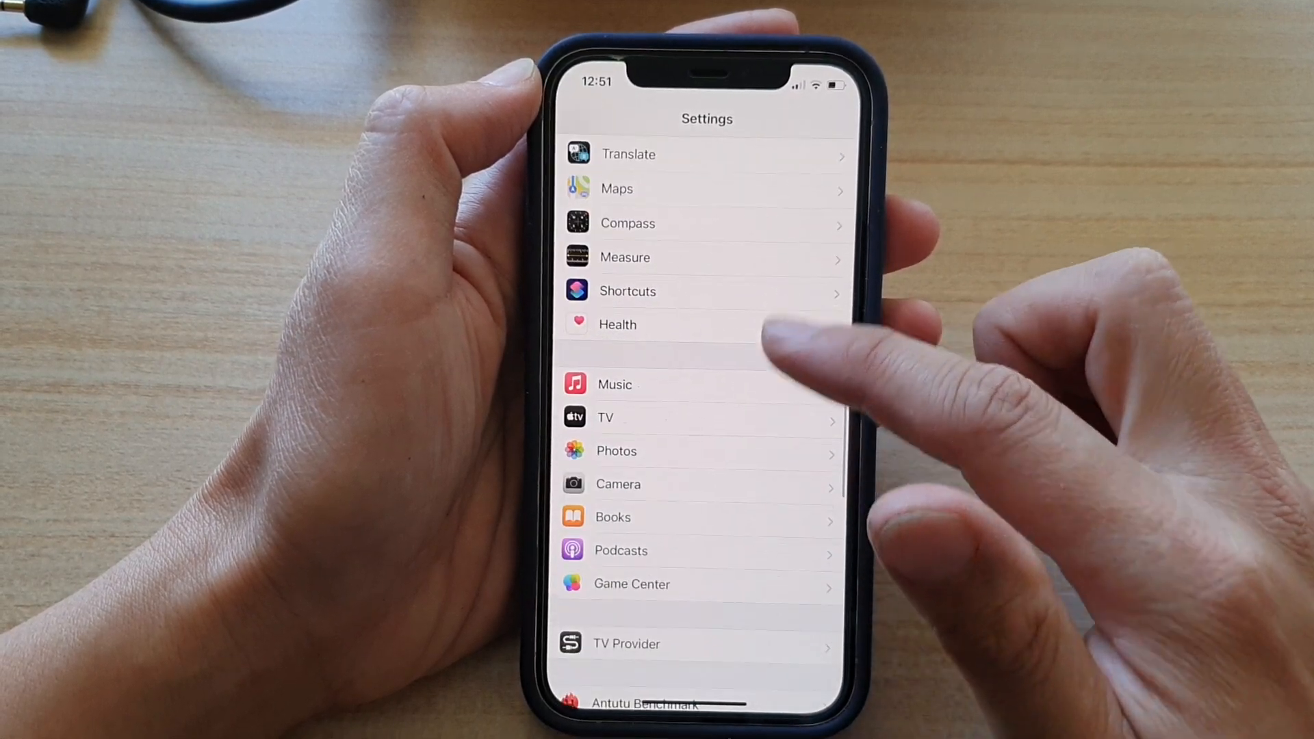
click(615, 384)
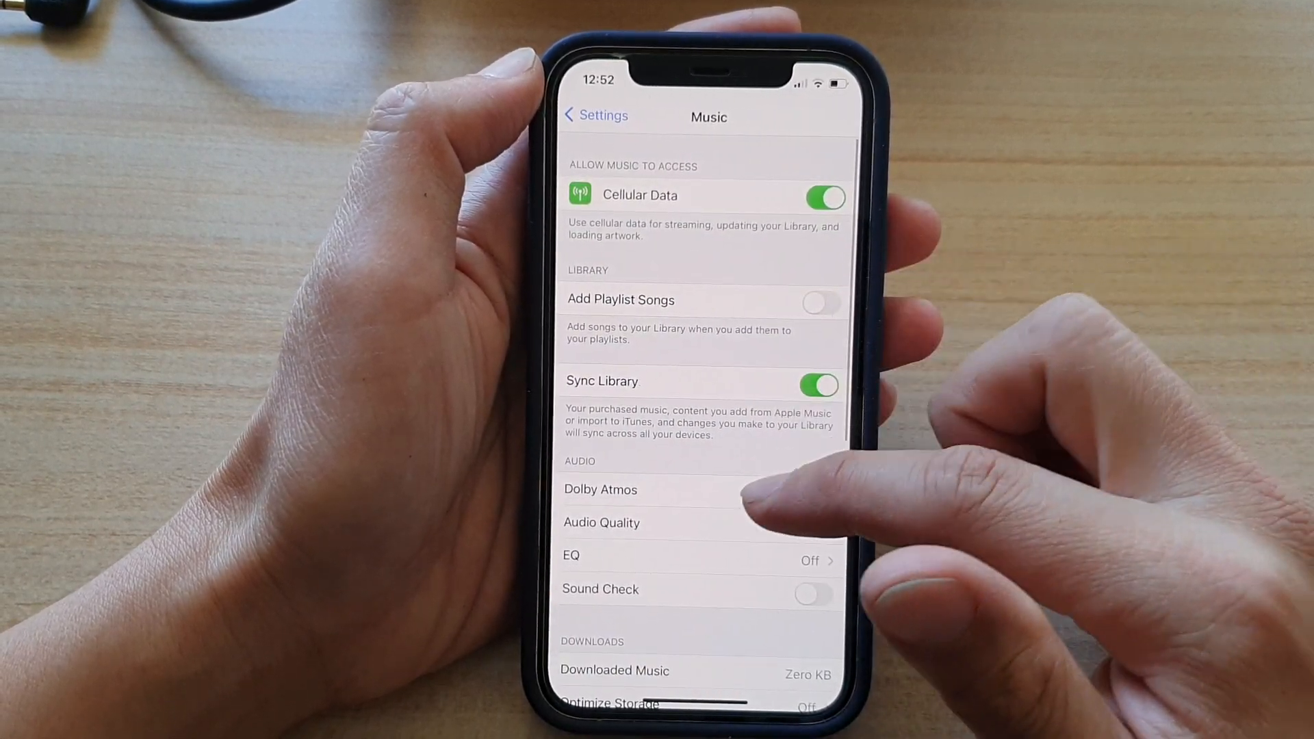
click(601, 522)
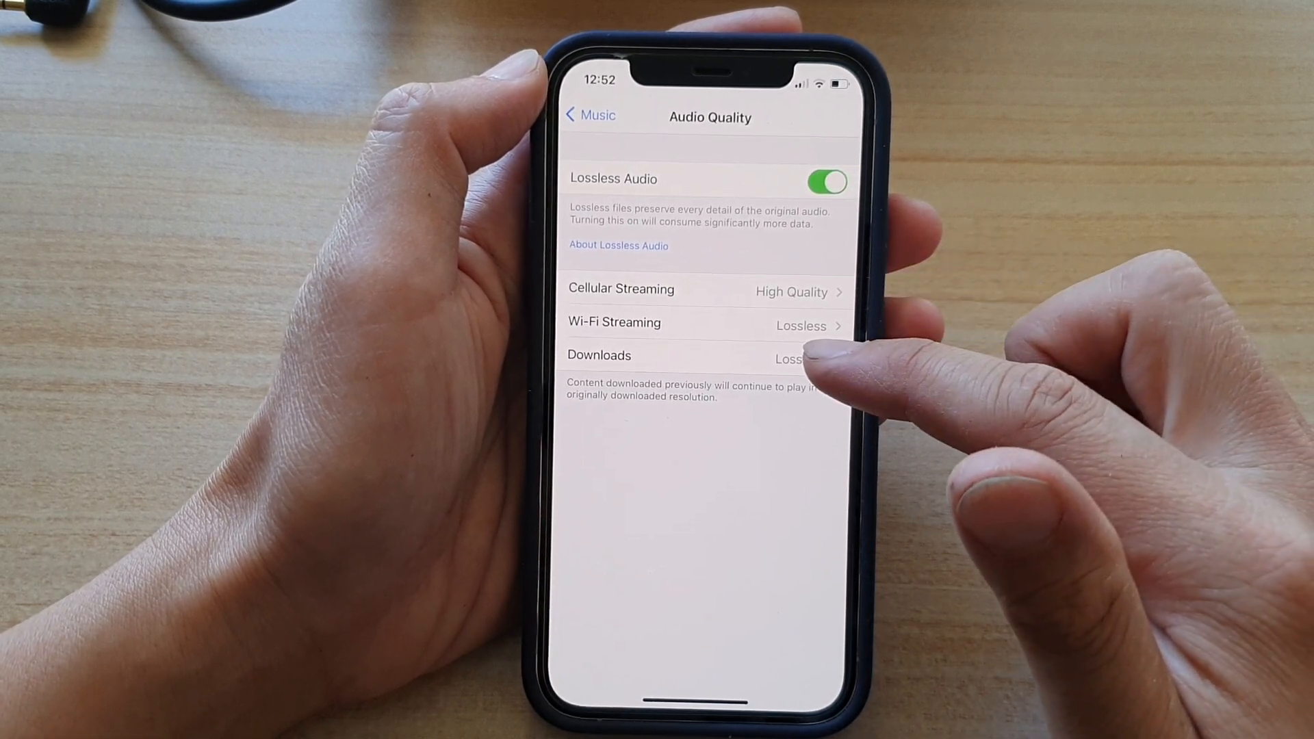
click(704, 356)
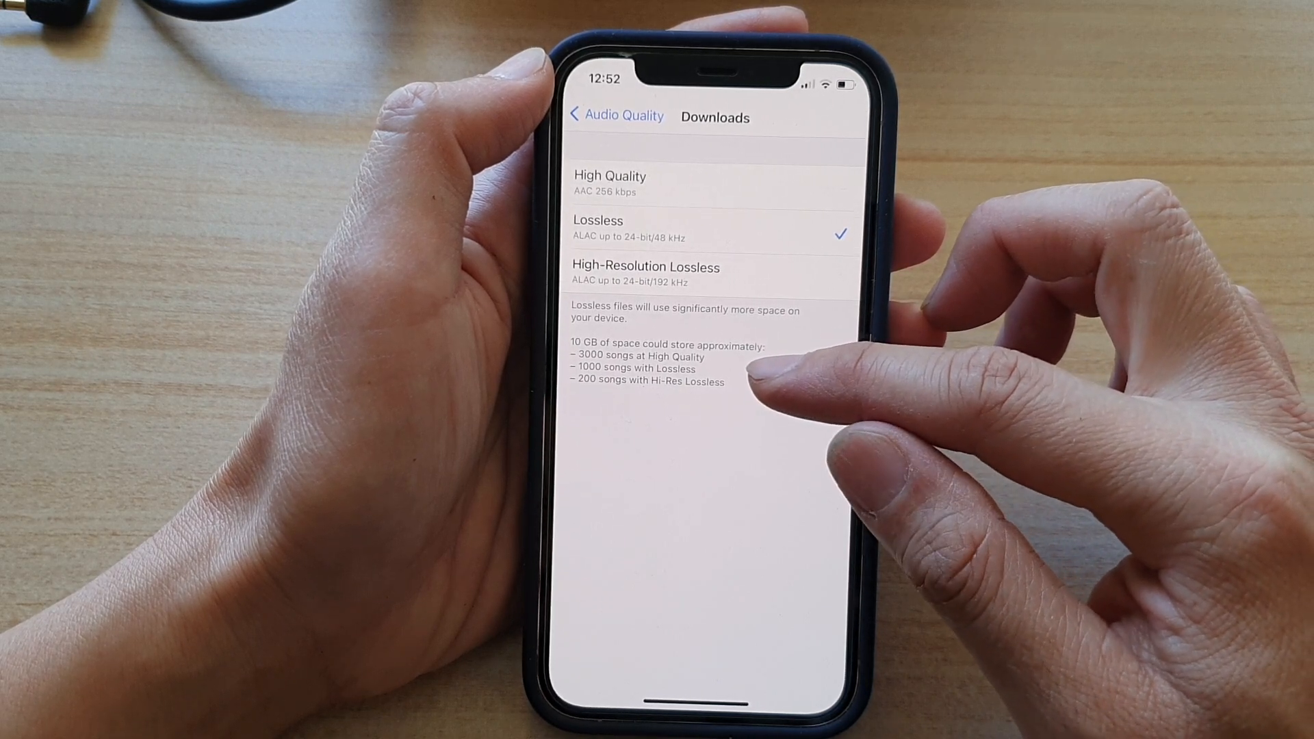
mouse_move(754, 368)
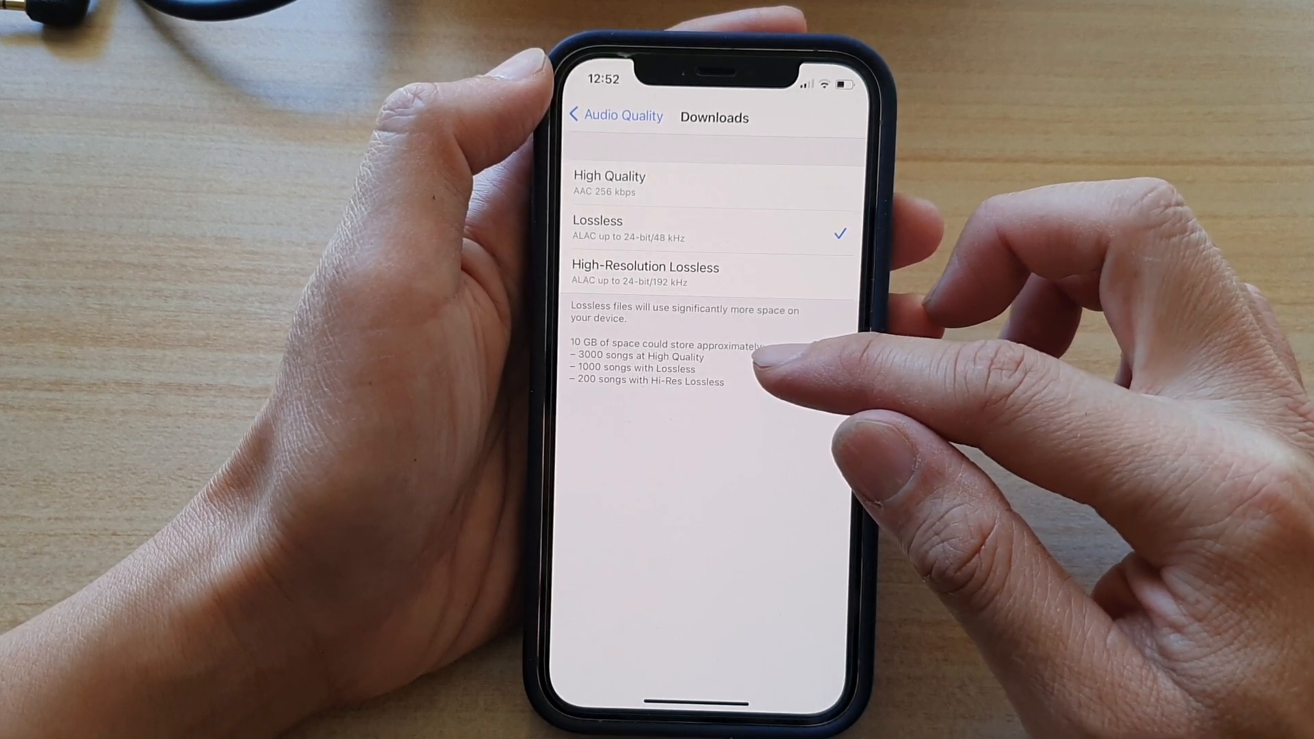
mouse_move(796, 360)
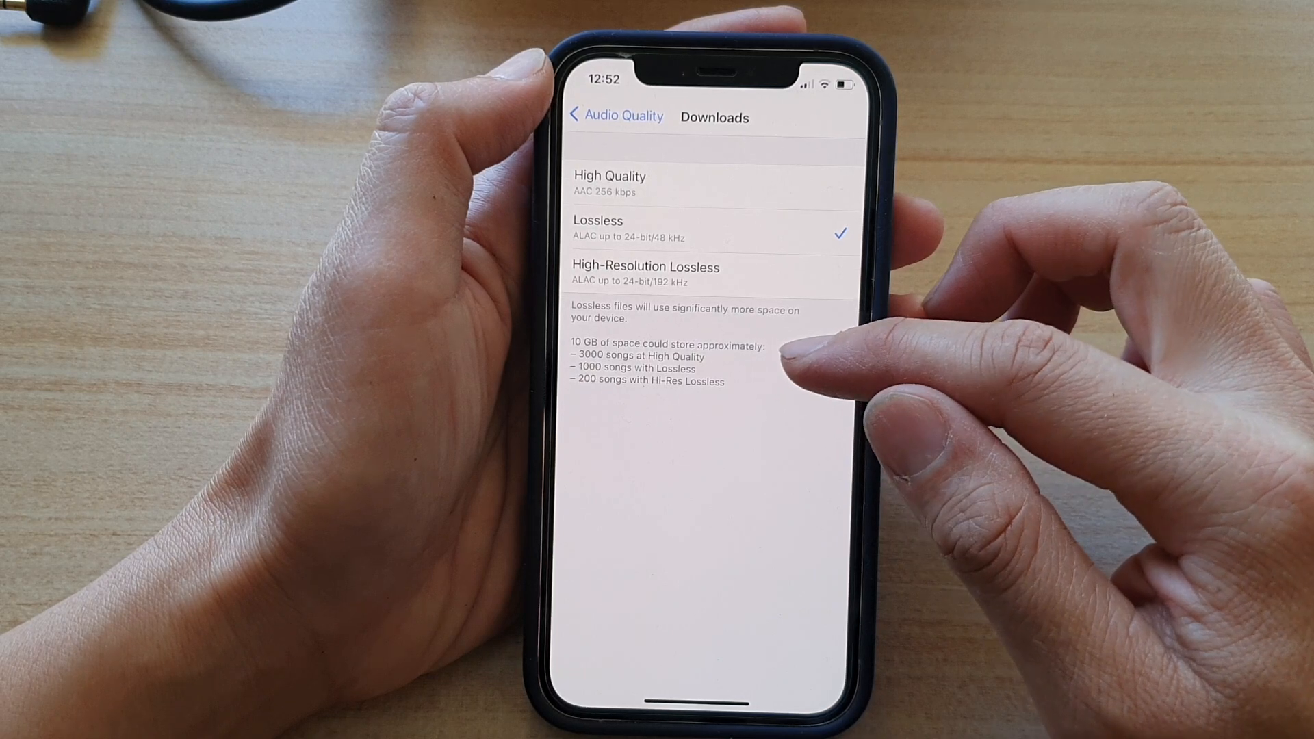
mouse_move(797, 352)
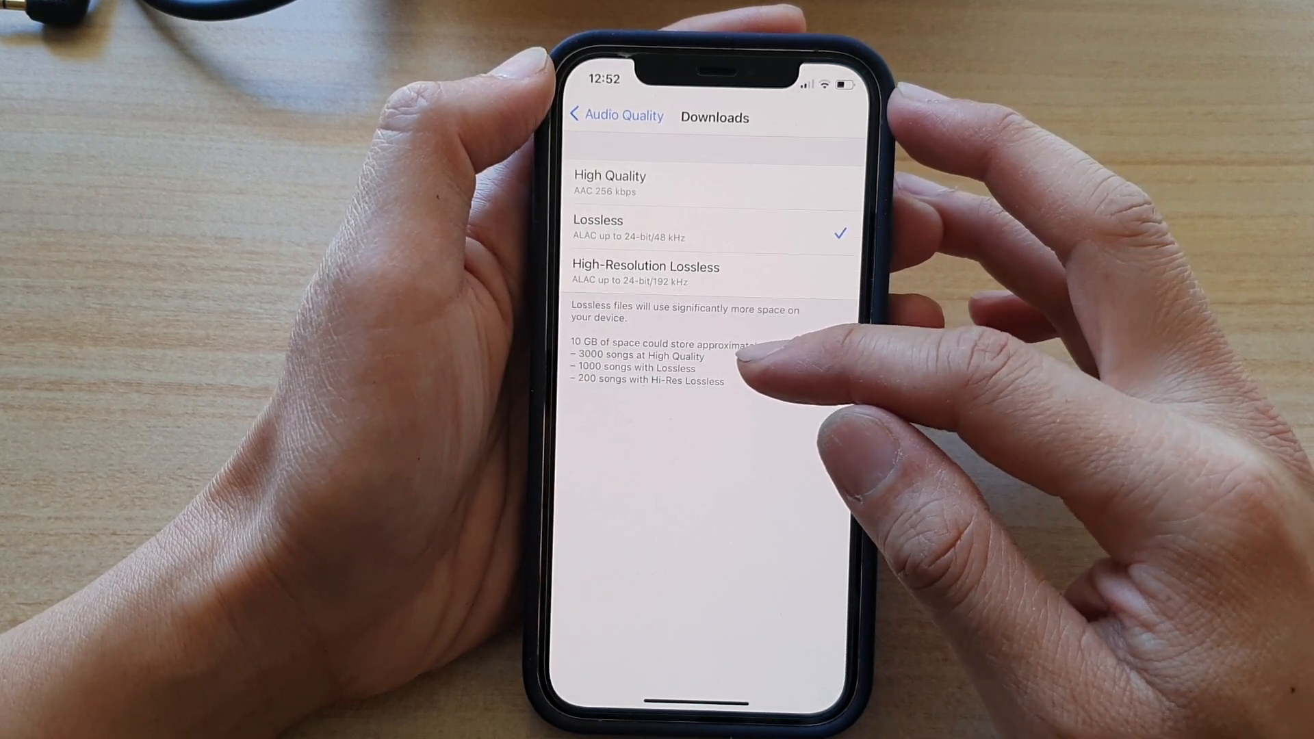
mouse_move(746, 360)
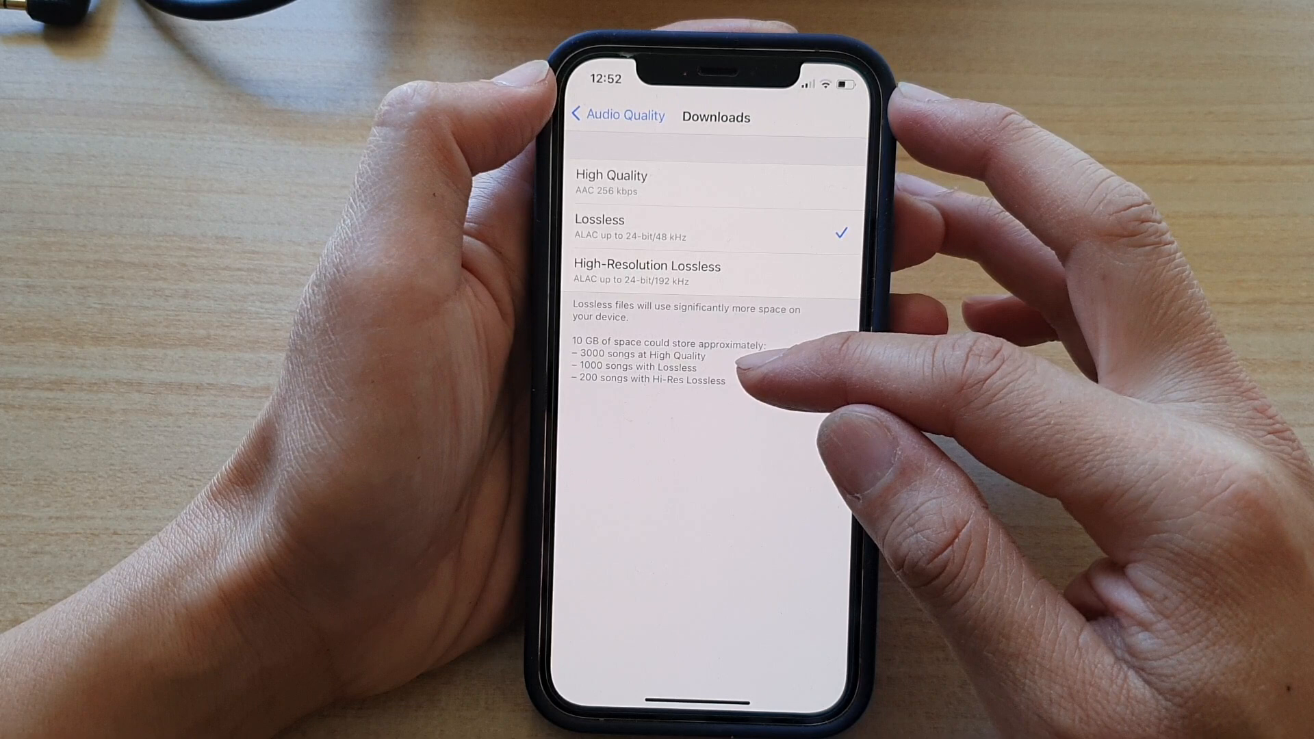